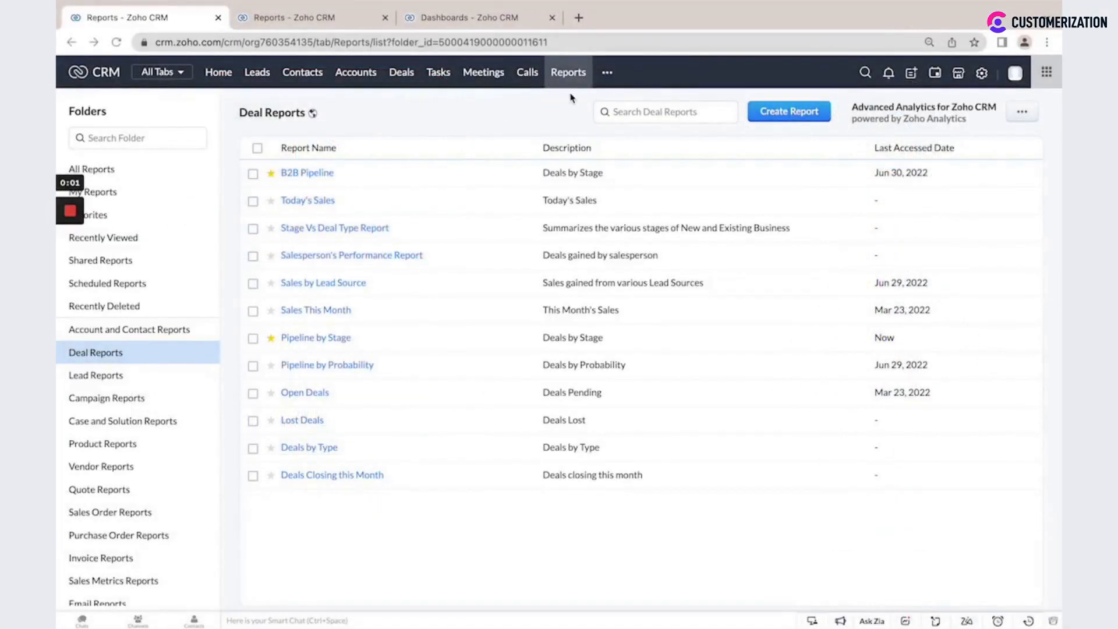
{"action": "mouse_move", "coordinate": [544, 127]}
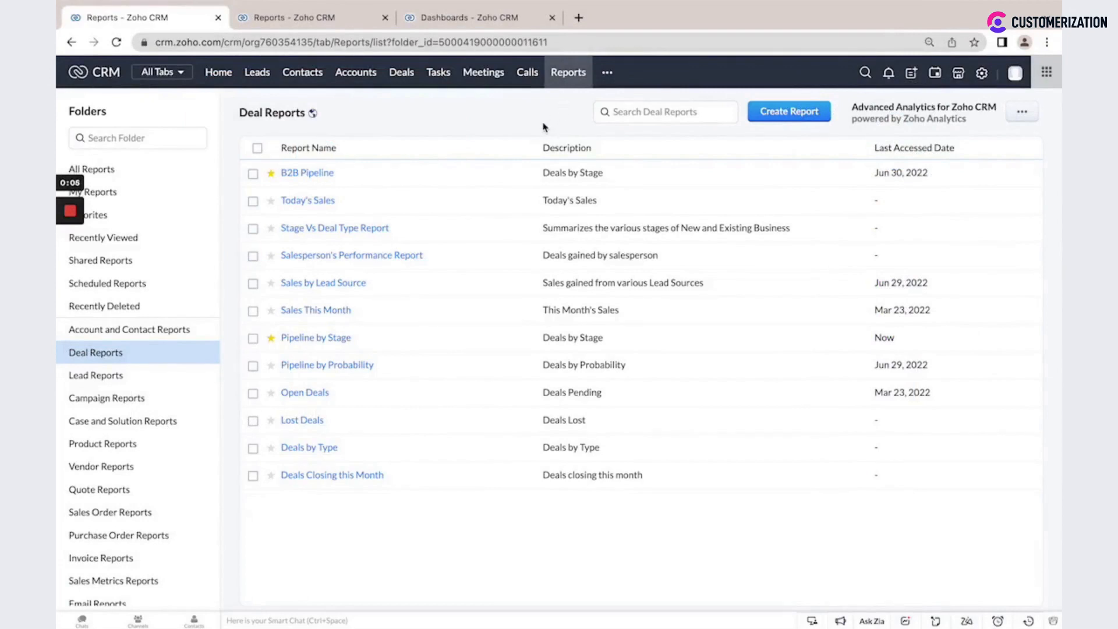
{"action": "mouse_move", "coordinate": [135, 192]}
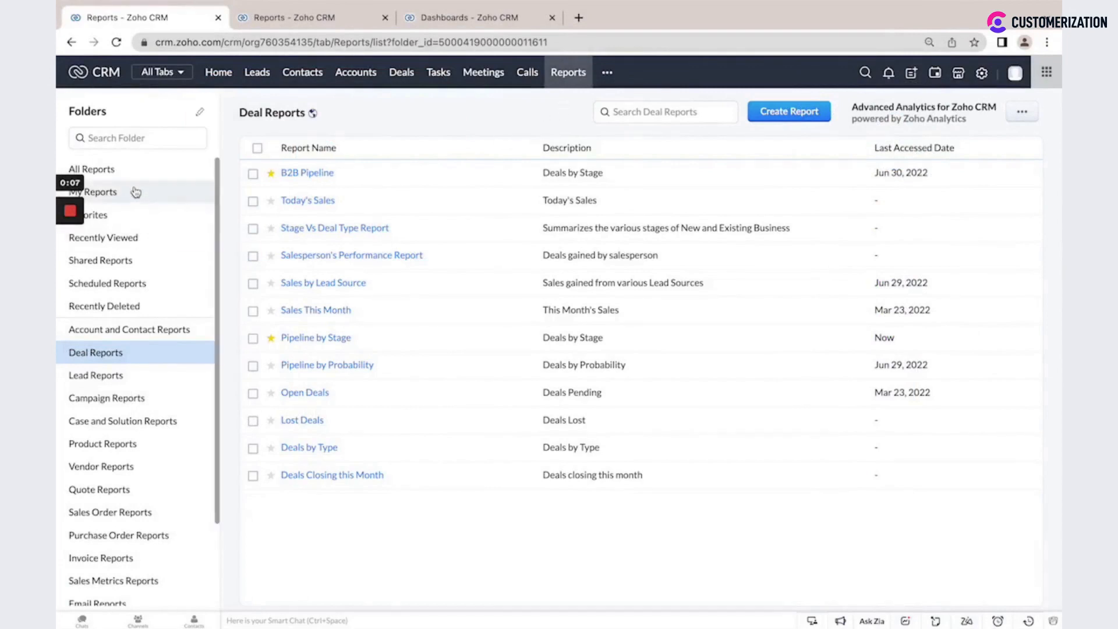
Open the Pipeline by Stage report from the Deal Reports list.
{"action": "scroll", "scroll_direction": "down", "scroll_amount": 3}
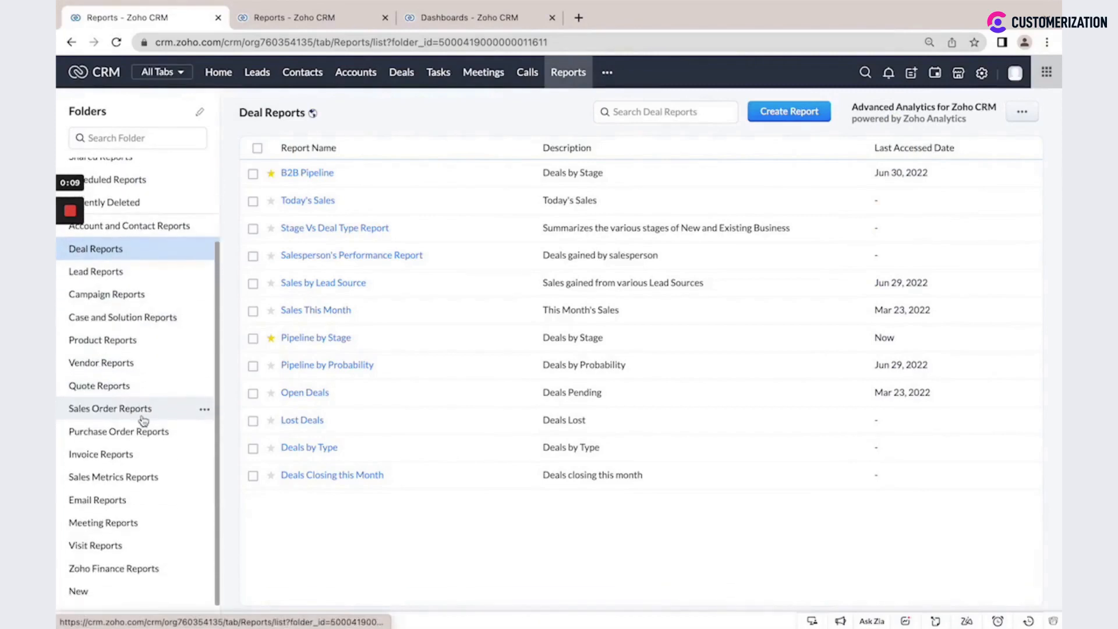
{"action": "mouse_move", "coordinate": [135, 531]}
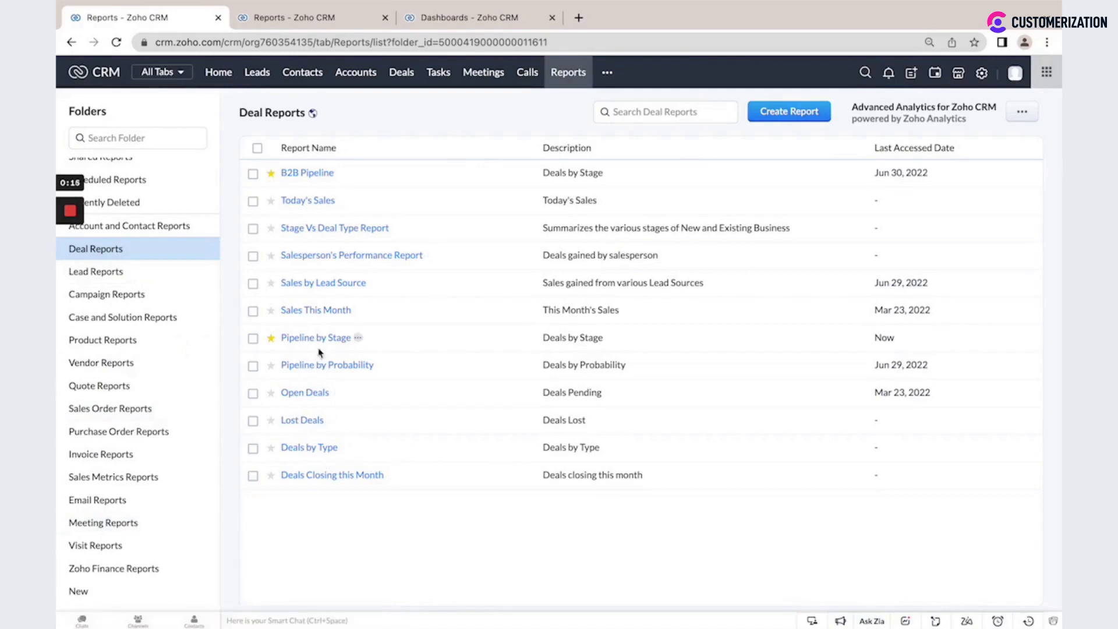
{"action": "left_click", "coordinate": [315, 337]}
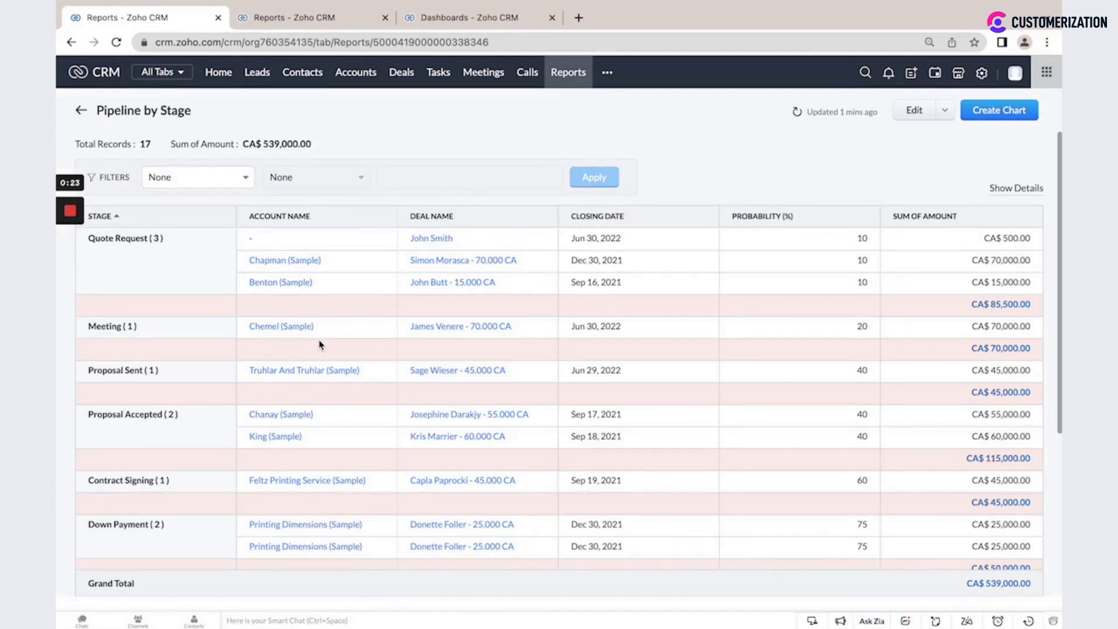
{"action": "mouse_move", "coordinate": [389, 251]}
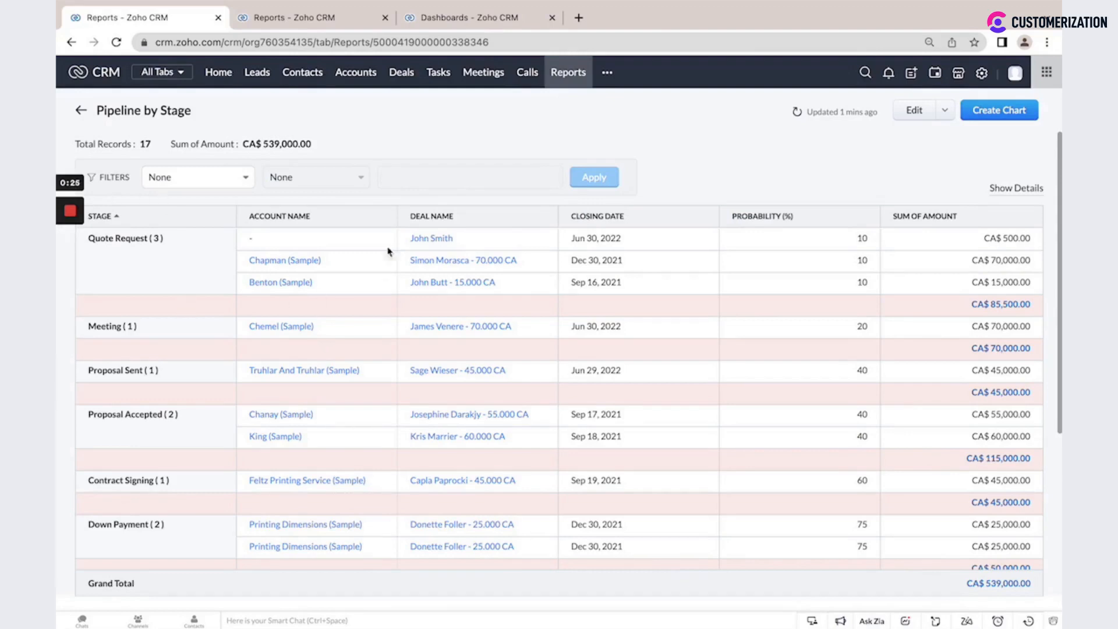
{"action": "mouse_move", "coordinate": [391, 216]}
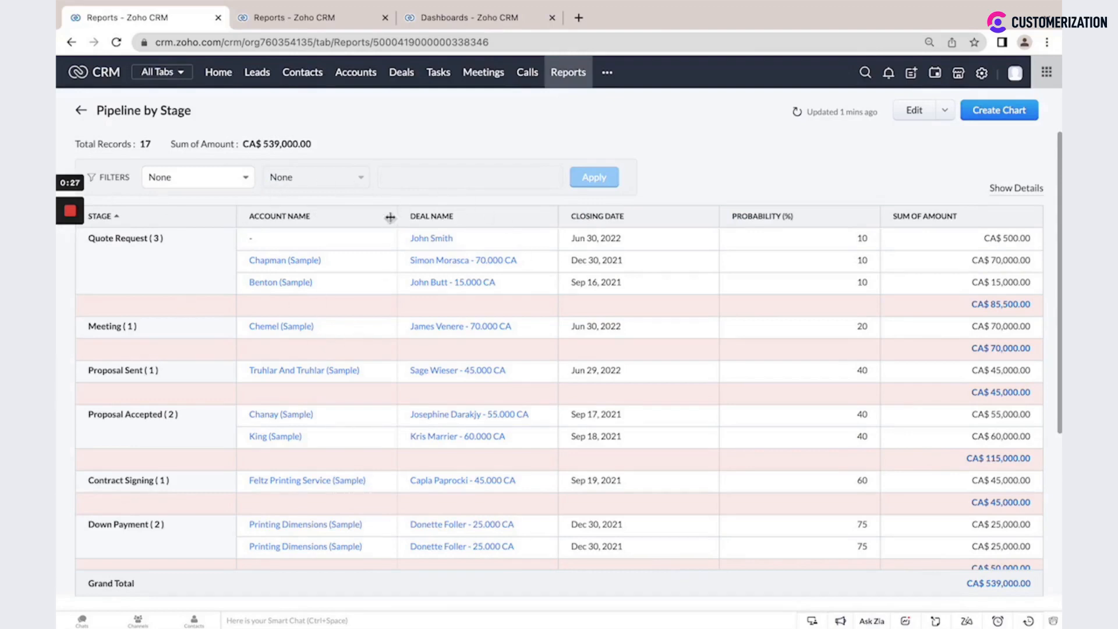
{"action": "mouse_move", "coordinate": [762, 275]}
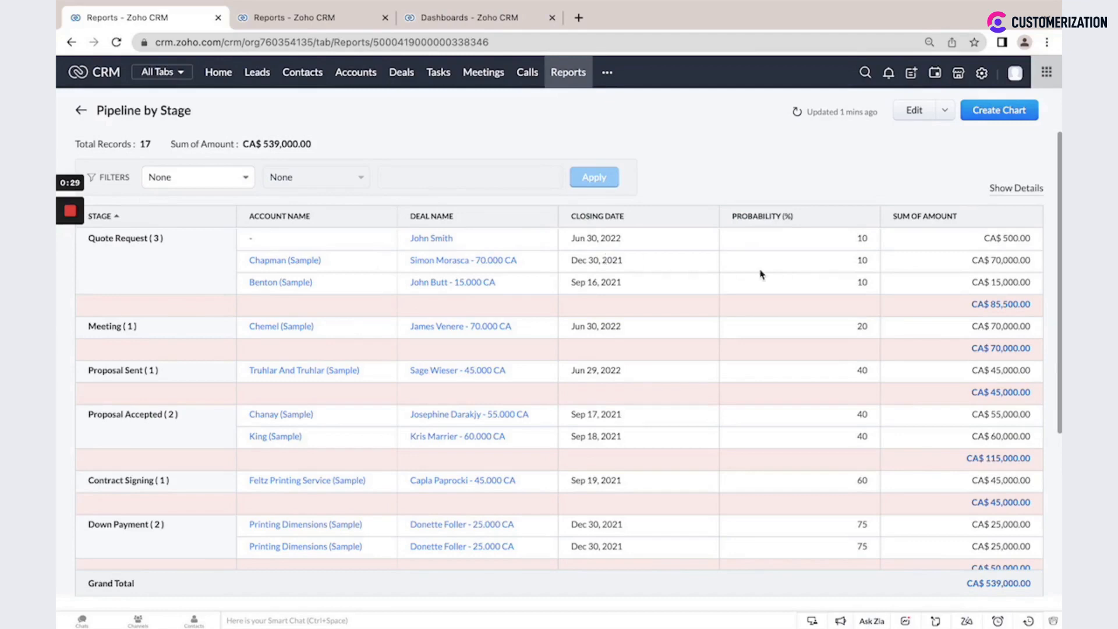
{"action": "mouse_move", "coordinate": [943, 297]}
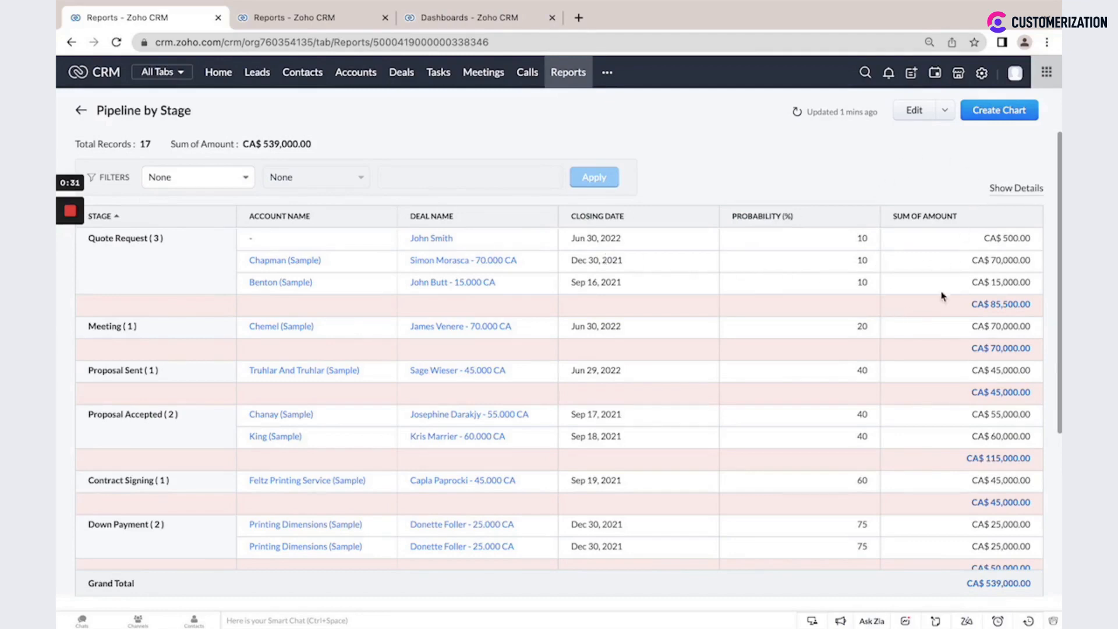
{"action": "mouse_move", "coordinate": [1019, 118]}
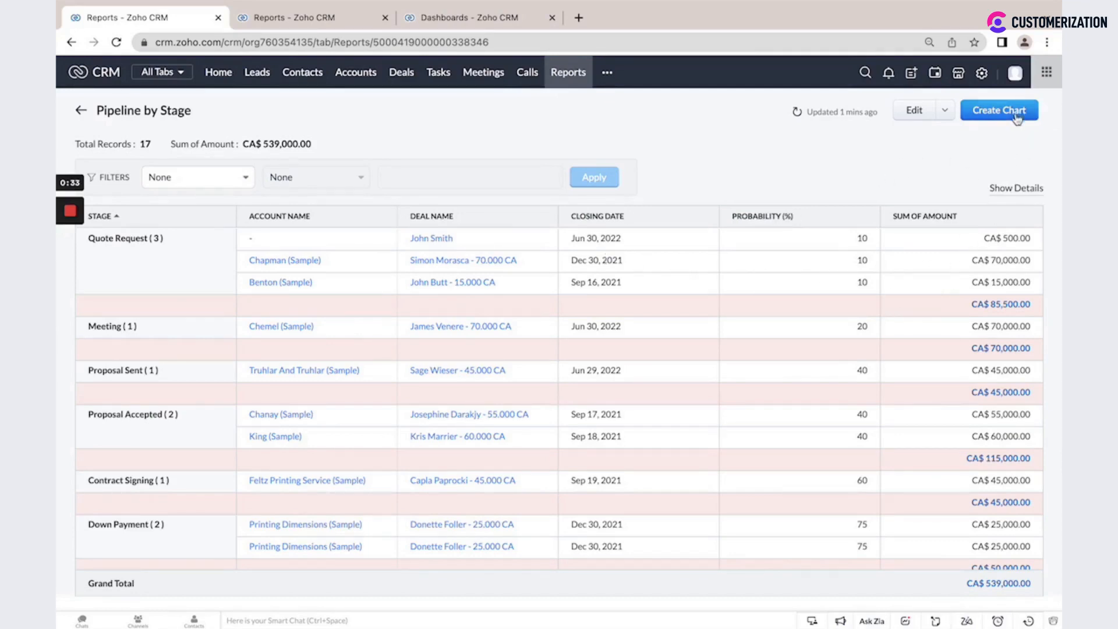
{"action": "mouse_move", "coordinate": [990, 123]}
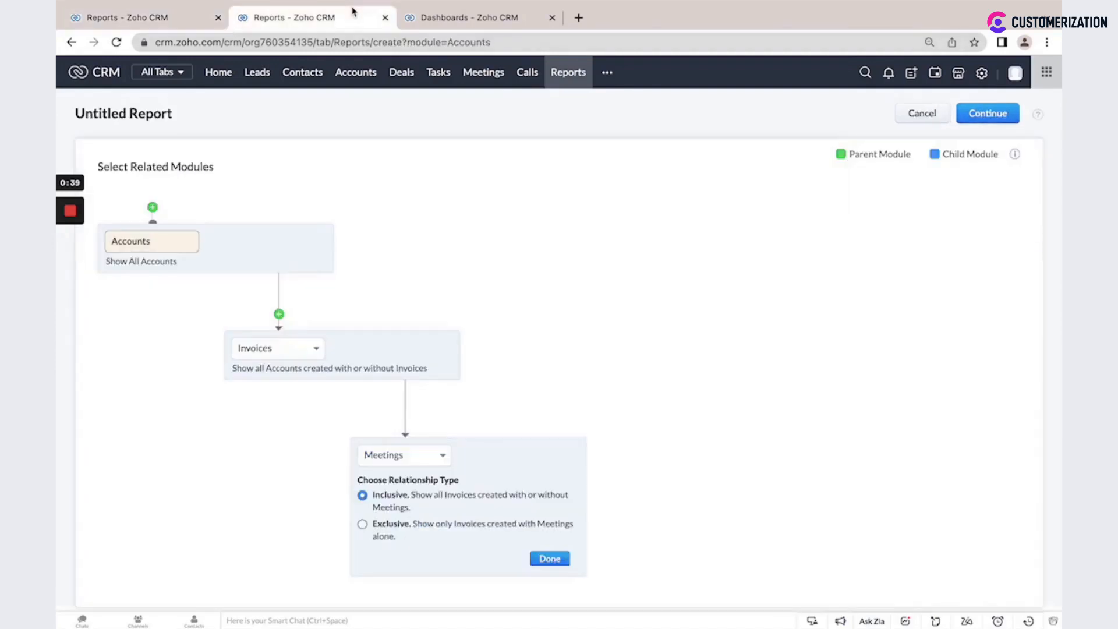
{"action": "mouse_move", "coordinate": [411, 295]}
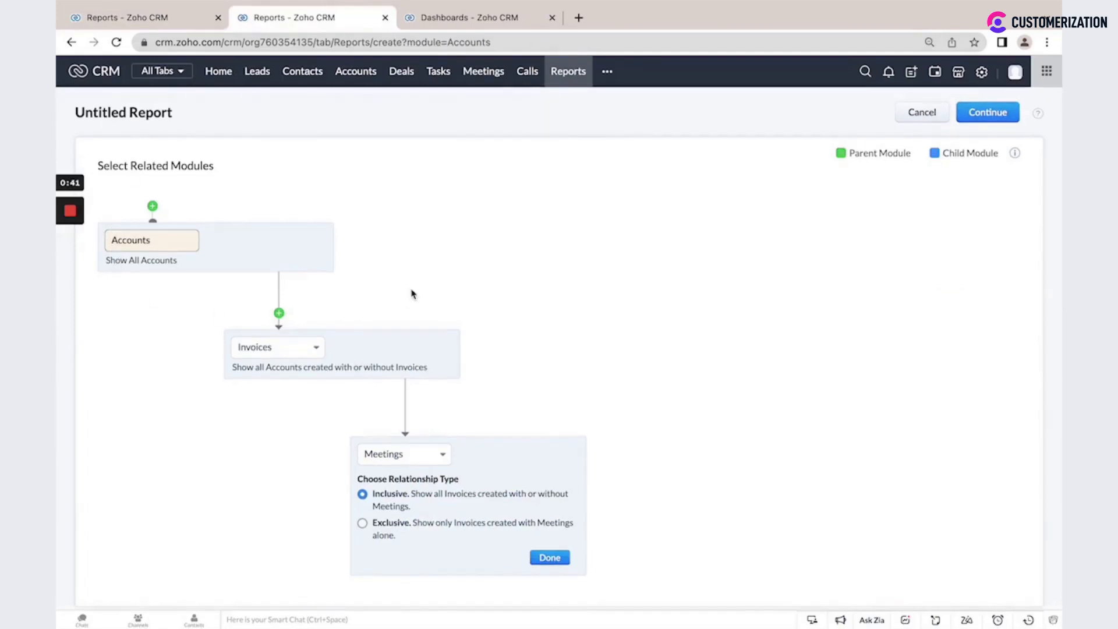
{"action": "mouse_move", "coordinate": [162, 192]}
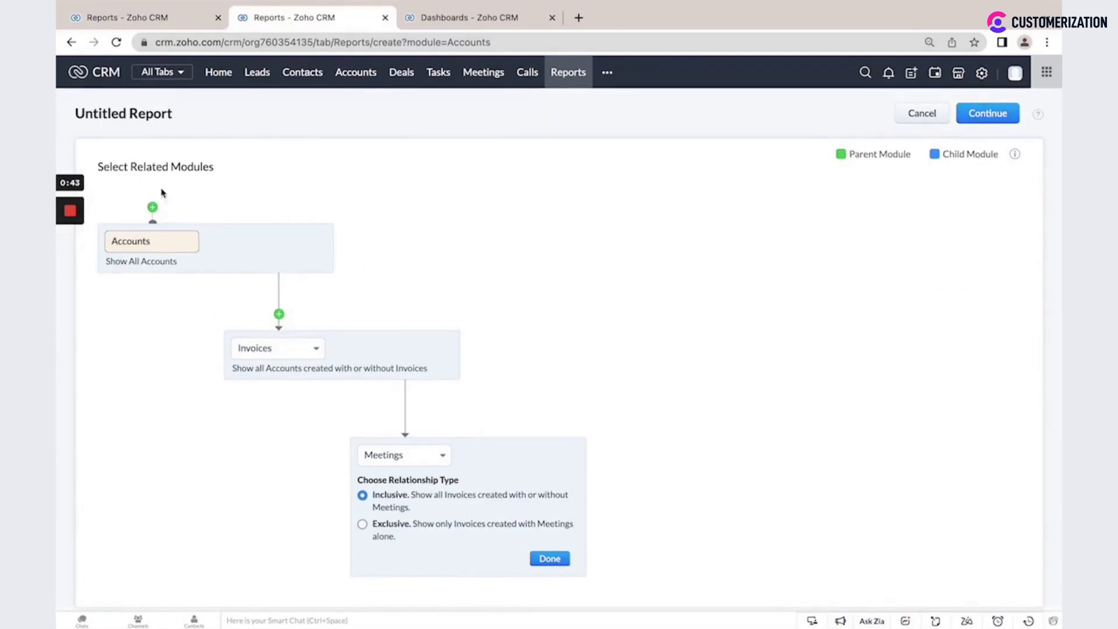
{"action": "mouse_move", "coordinate": [349, 353]}
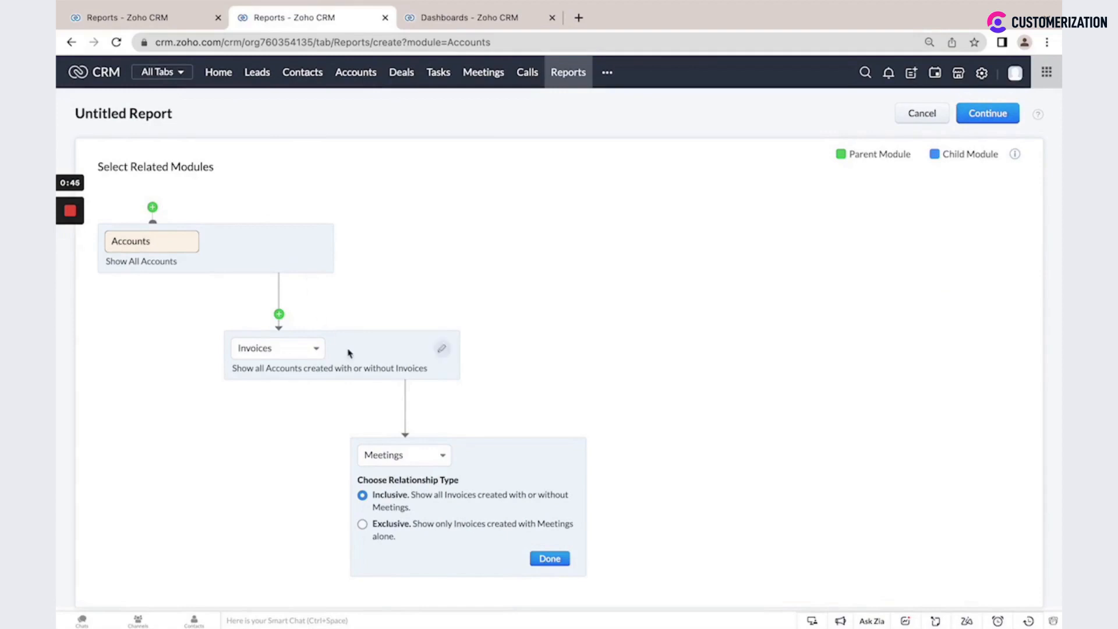
{"action": "mouse_move", "coordinate": [442, 394]}
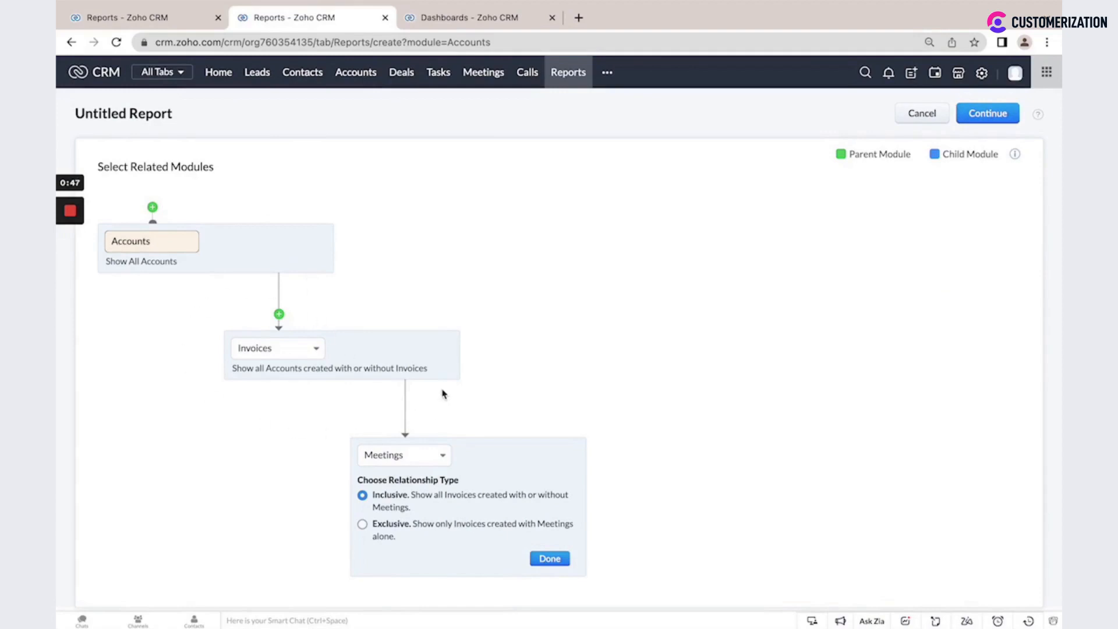
{"action": "mouse_move", "coordinate": [514, 527]}
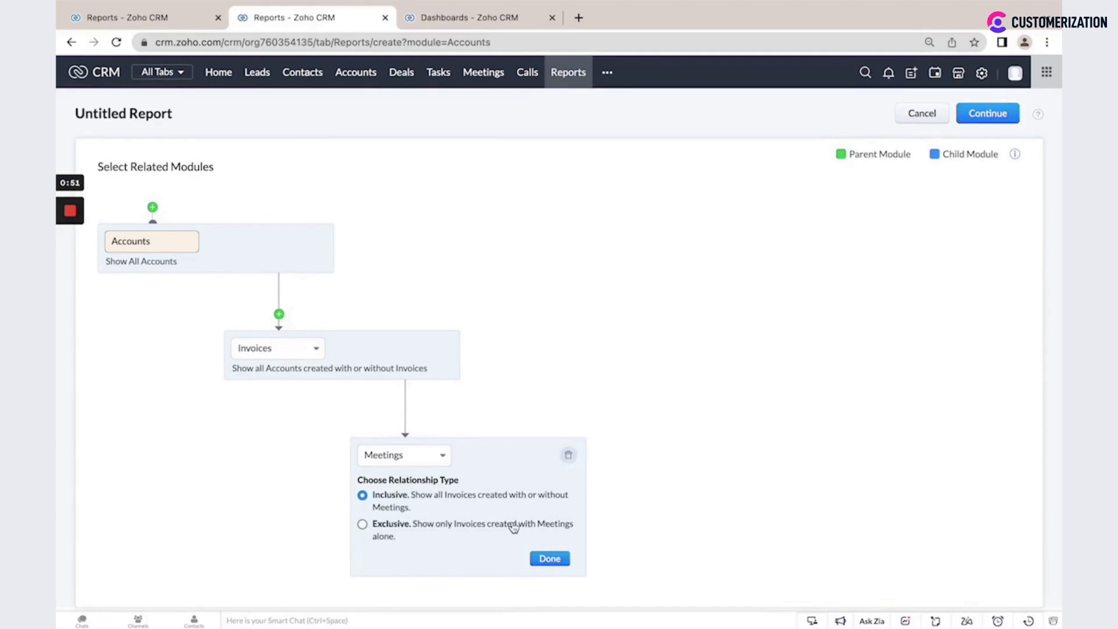
{"action": "mouse_move", "coordinate": [248, 303]}
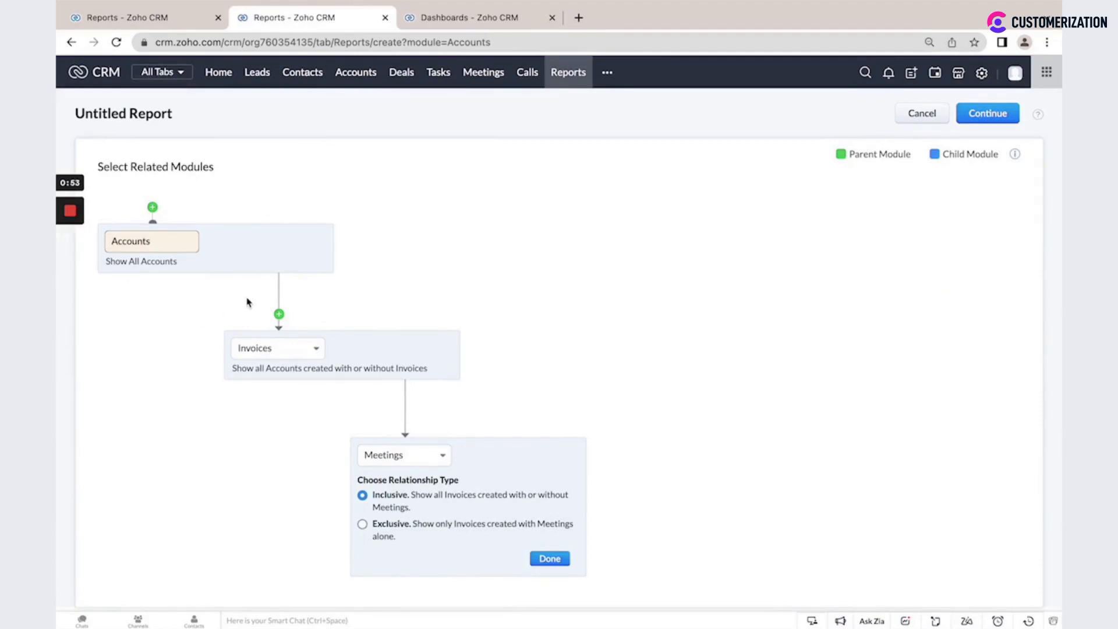
{"action": "mouse_move", "coordinate": [342, 445]}
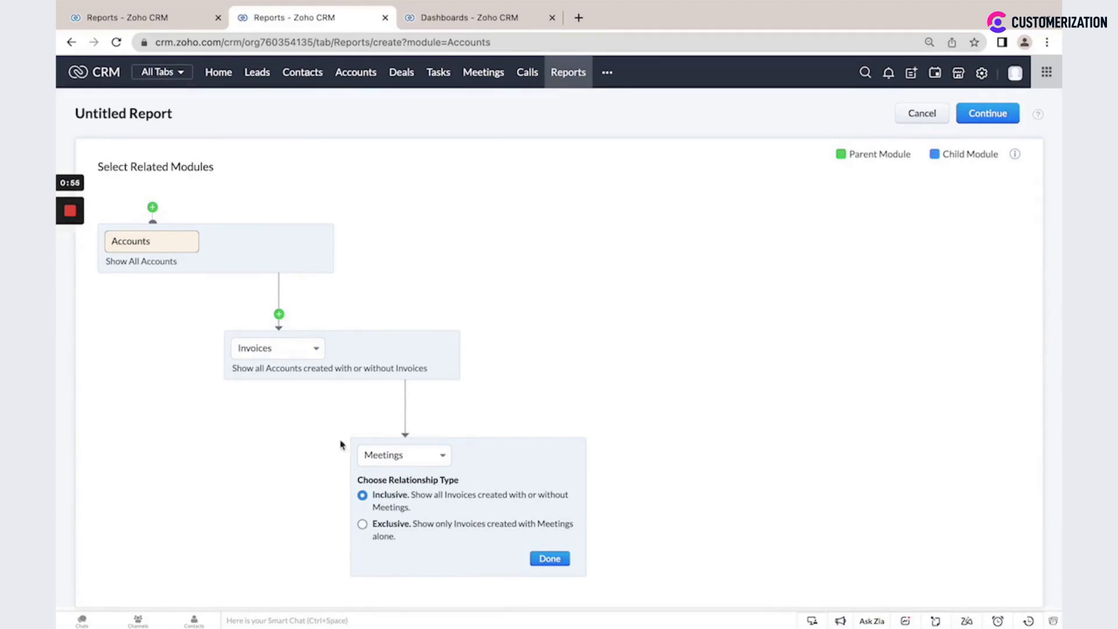
{"action": "mouse_move", "coordinate": [433, 549]}
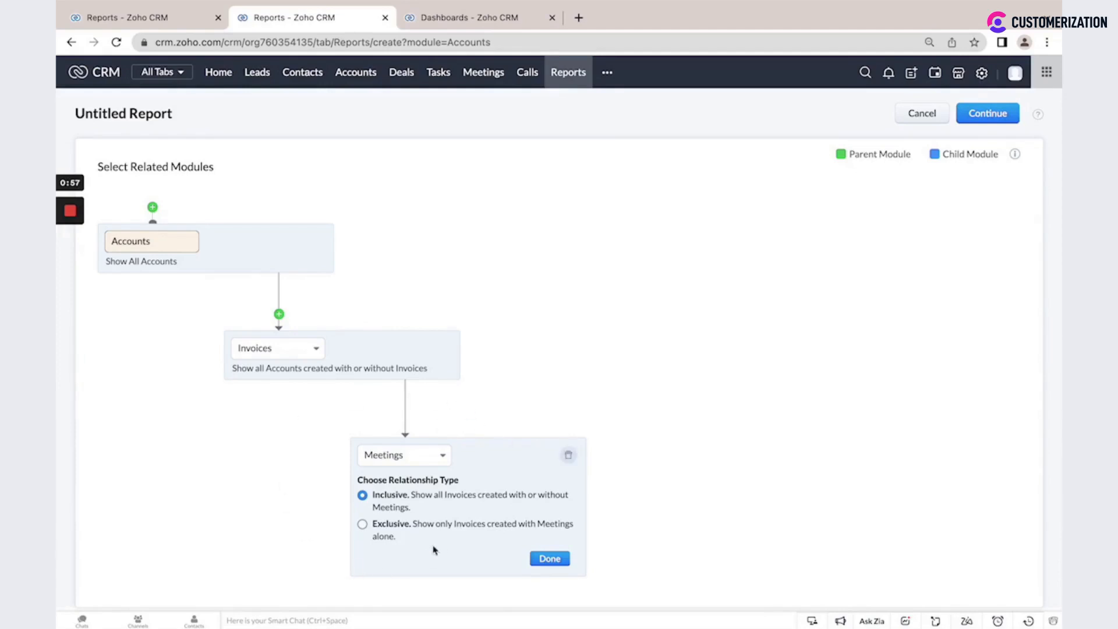
{"action": "mouse_move", "coordinate": [442, 517]}
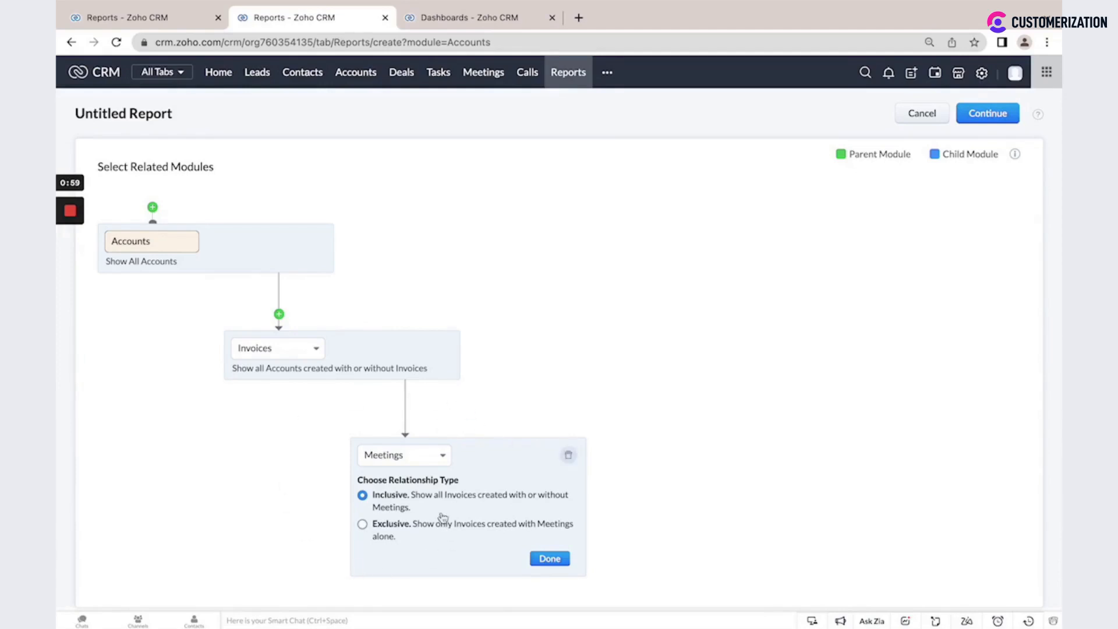
{"action": "mouse_move", "coordinate": [431, 531]}
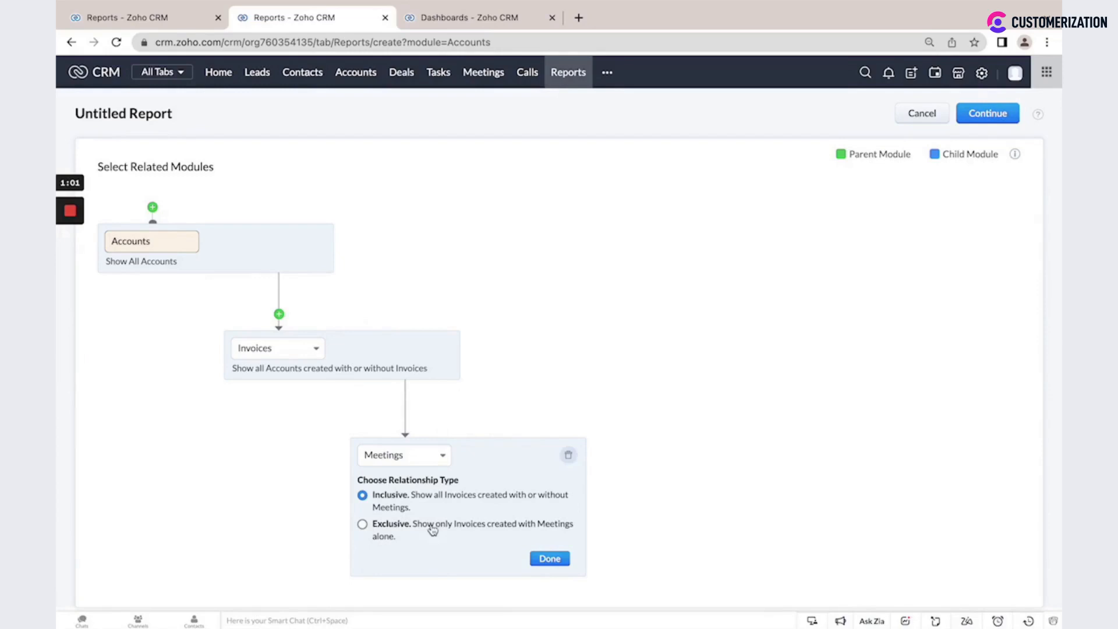
Switch to the Deals dashboard browser tab to view its Conversion chart.
{"action": "left_click", "coordinate": [474, 17]}
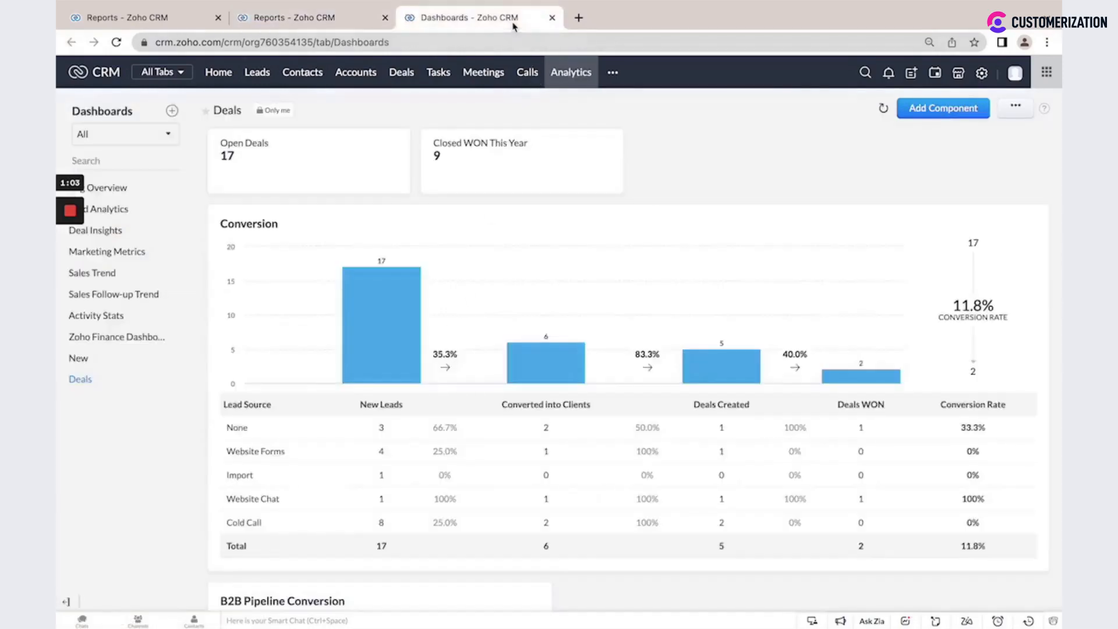
{"action": "mouse_move", "coordinate": [571, 72]}
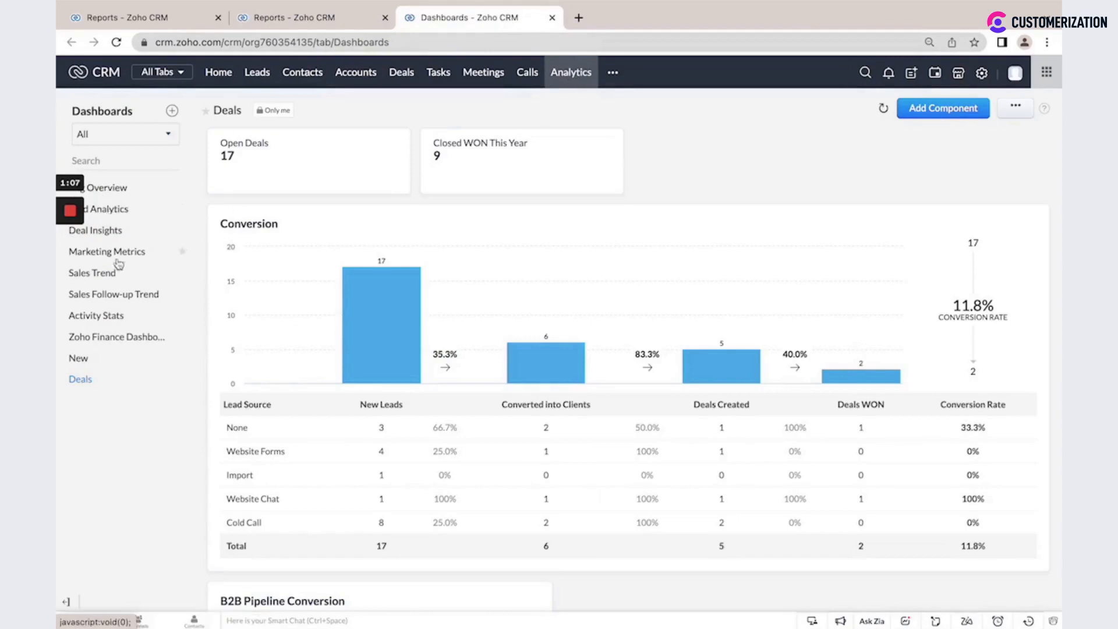
{"action": "mouse_move", "coordinate": [115, 358]}
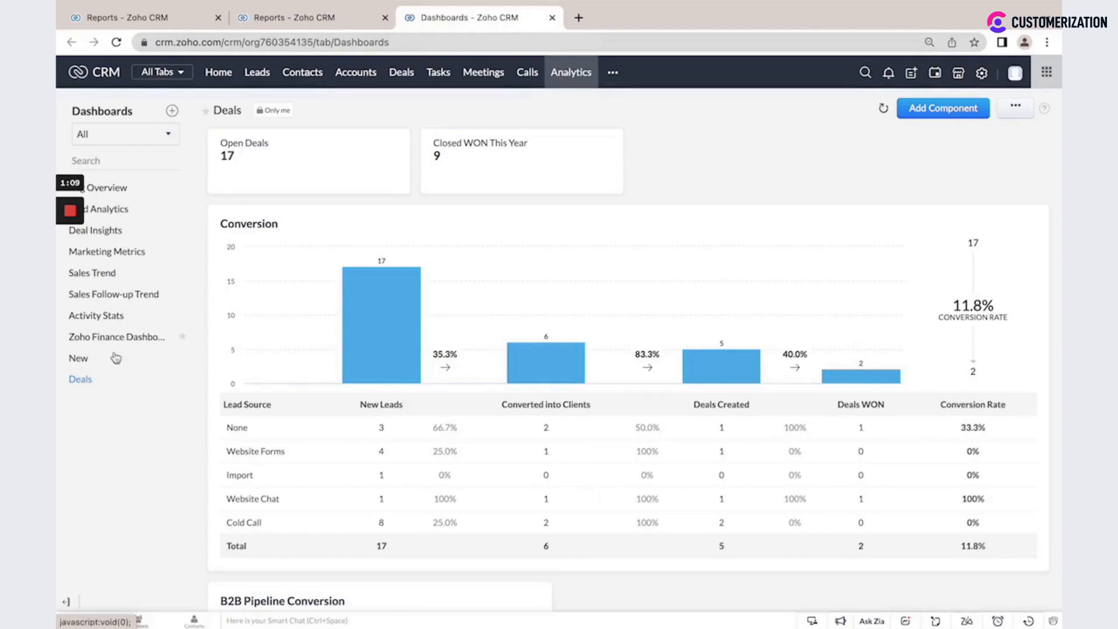
{"action": "mouse_move", "coordinate": [664, 165]}
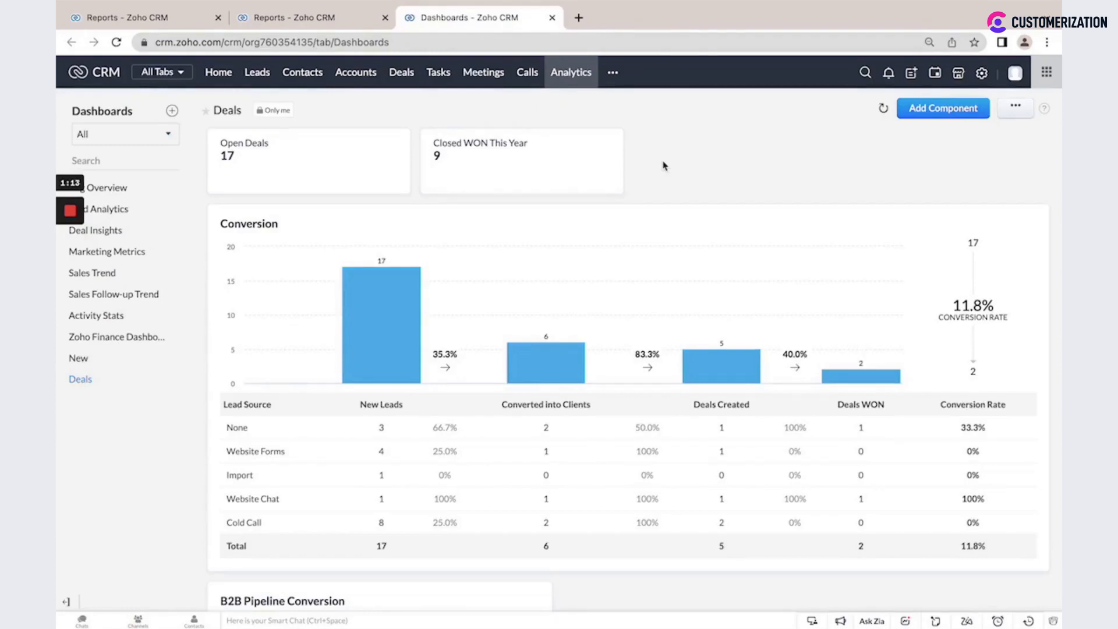
{"action": "mouse_move", "coordinate": [360, 164]}
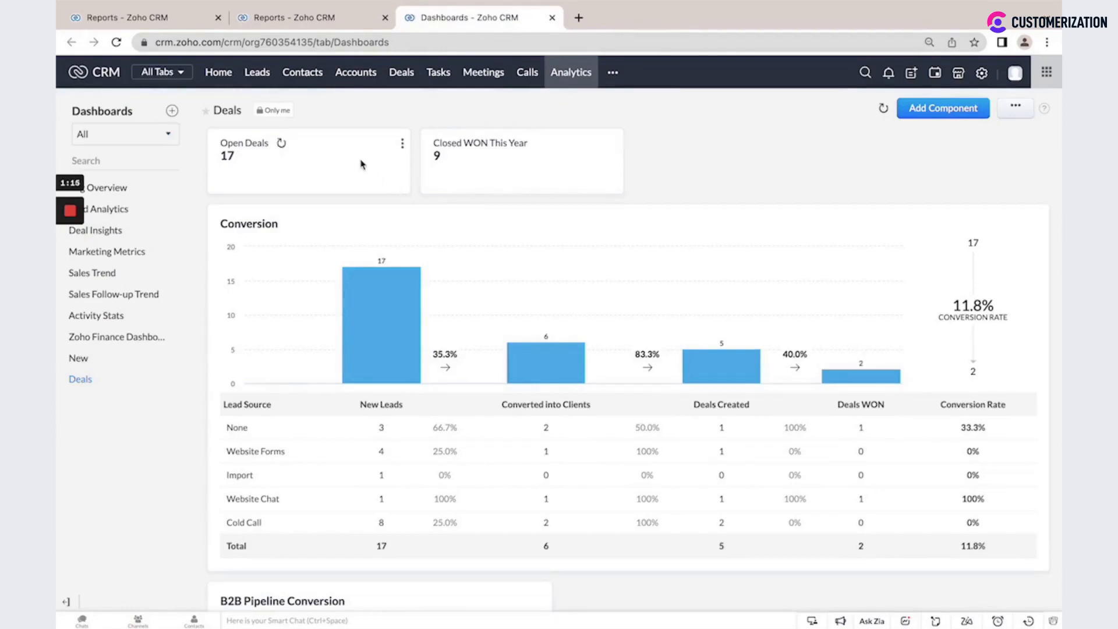
{"action": "mouse_move", "coordinate": [523, 236]}
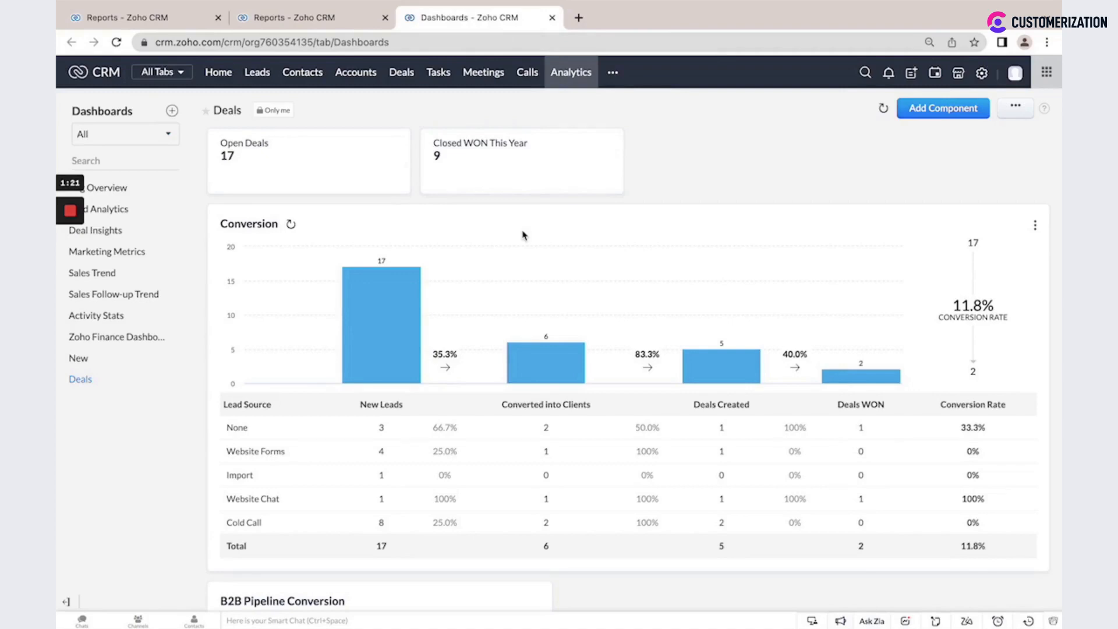
{"action": "mouse_move", "coordinate": [546, 362]}
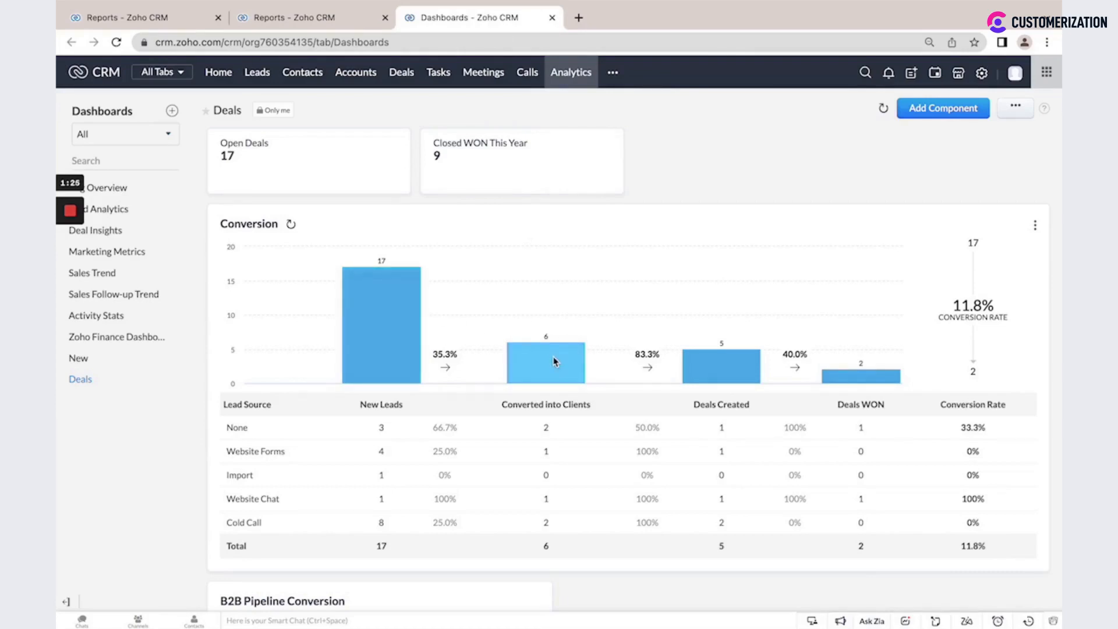
{"action": "mouse_move", "coordinate": [388, 343]}
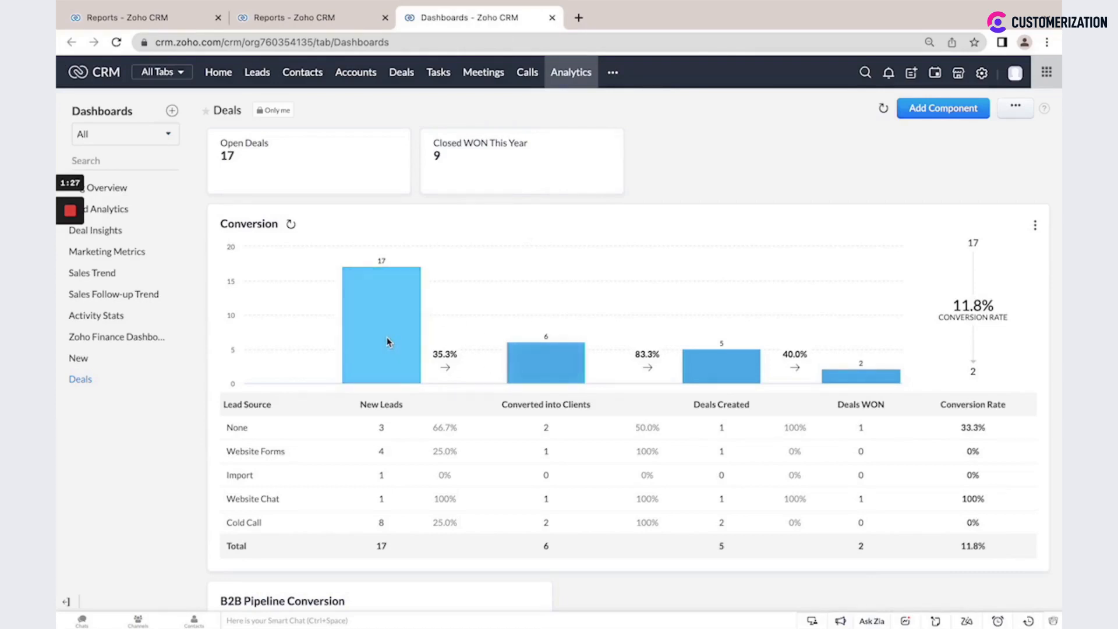
{"action": "mouse_move", "coordinate": [546, 376]}
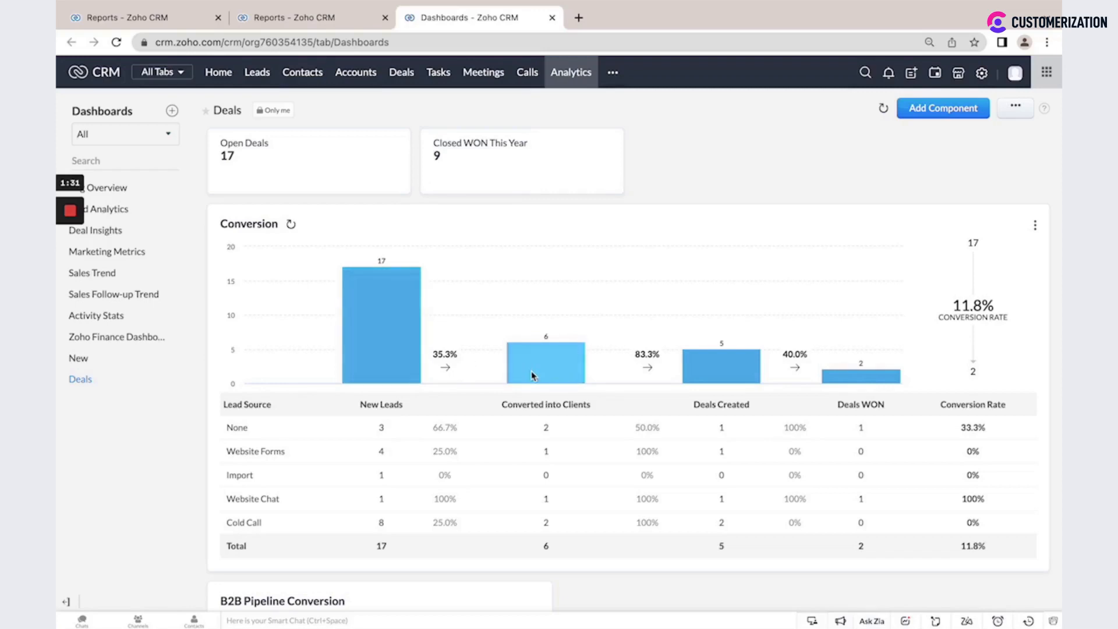
{"action": "mouse_move", "coordinate": [721, 368]}
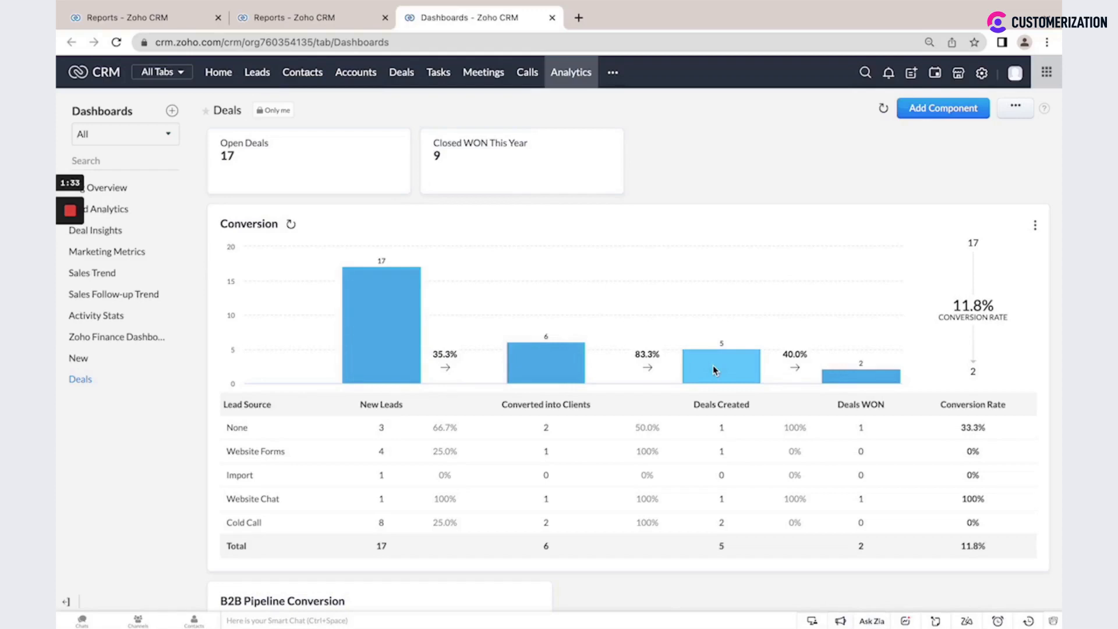
{"action": "mouse_move", "coordinate": [982, 235]}
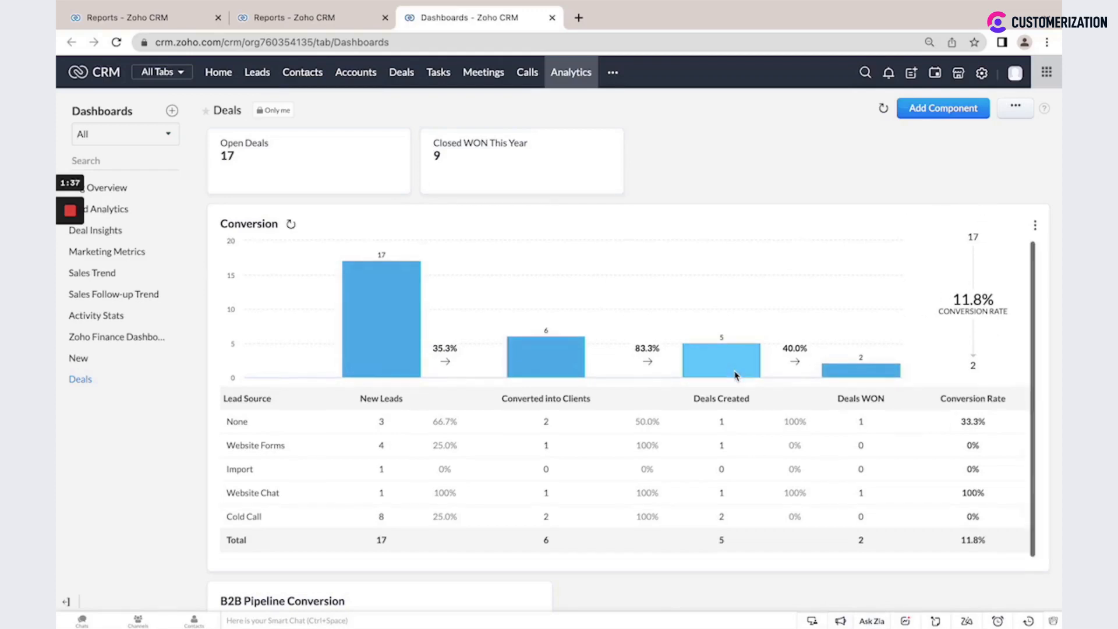
Scroll down to the B2B funnel (31.0%) and B2C conversion table (33.3%).
{"action": "scroll", "scroll_direction": "down", "scroll_amount": 3}
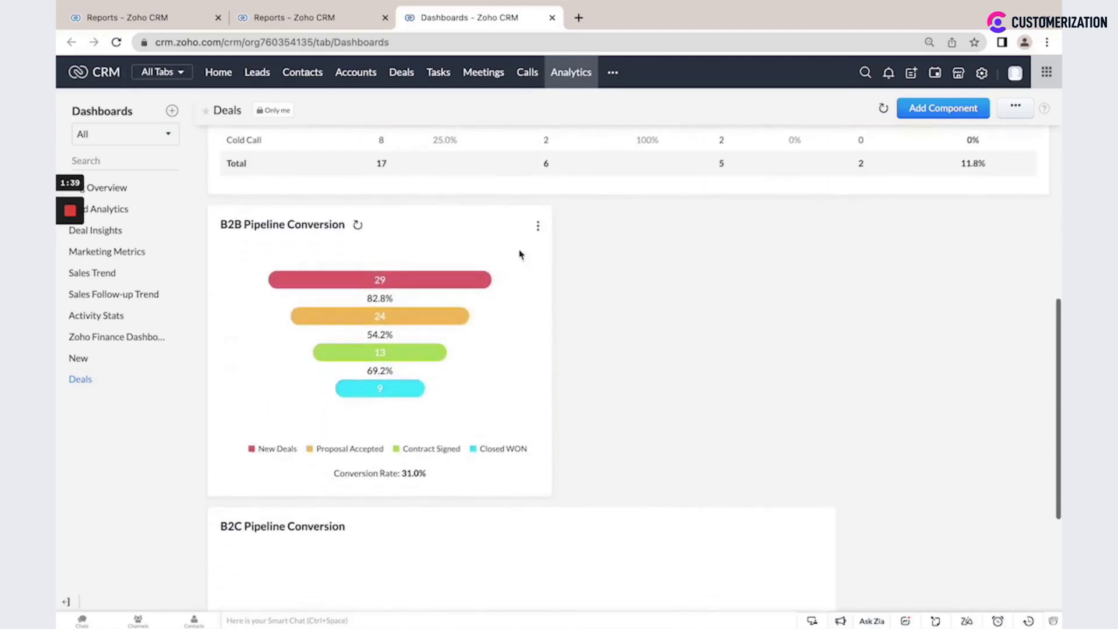
{"action": "scroll", "scroll_direction": "down", "scroll_amount": 3}
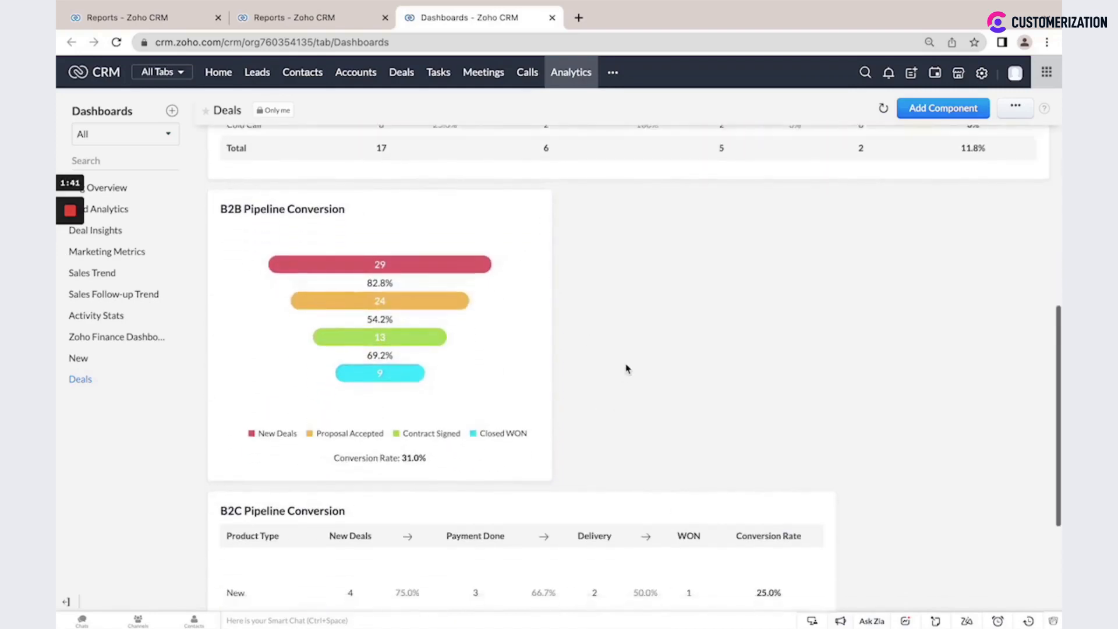
{"action": "scroll", "scroll_direction": "down", "scroll_amount": 3}
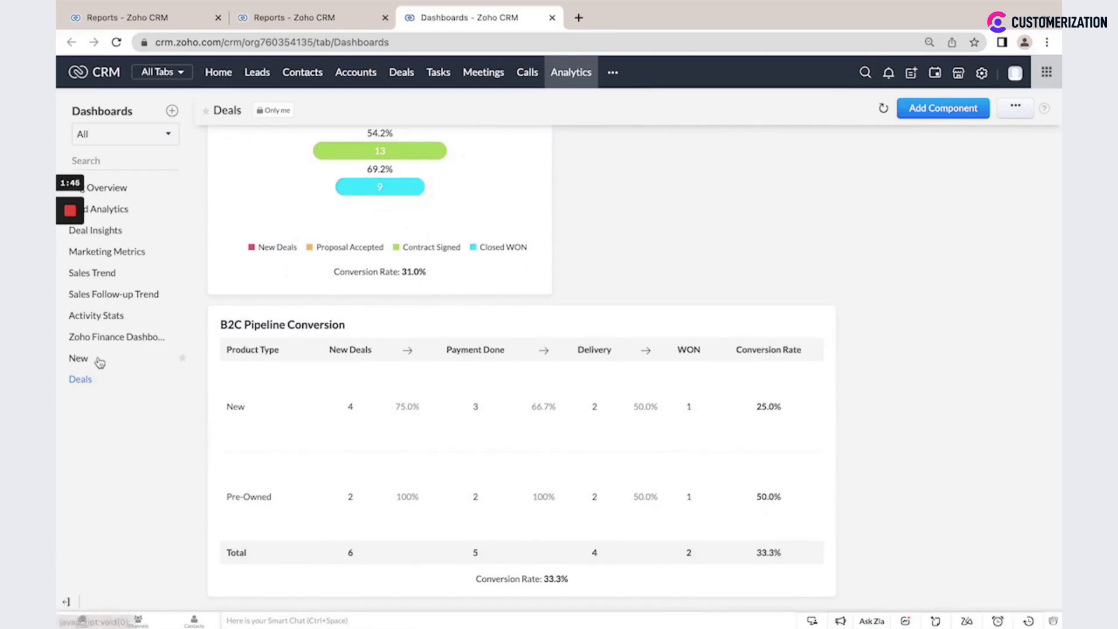
Open the 'New' dashboard from the sidebar and scroll through its components.
{"action": "left_click", "coordinate": [79, 358]}
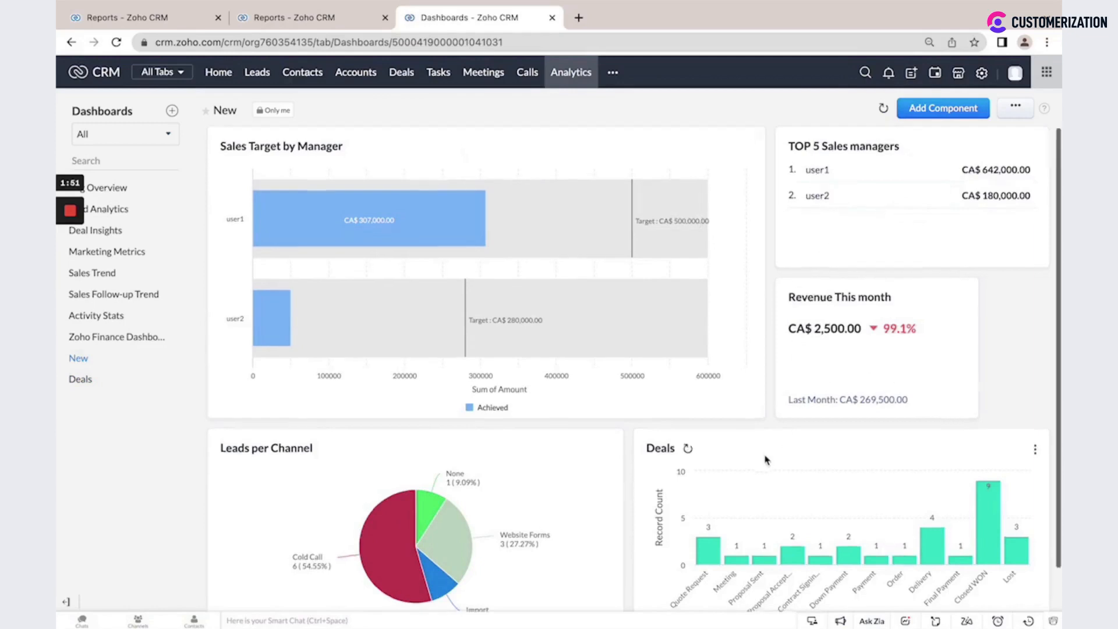
{"action": "scroll", "scroll_direction": "down", "scroll_amount": 3}
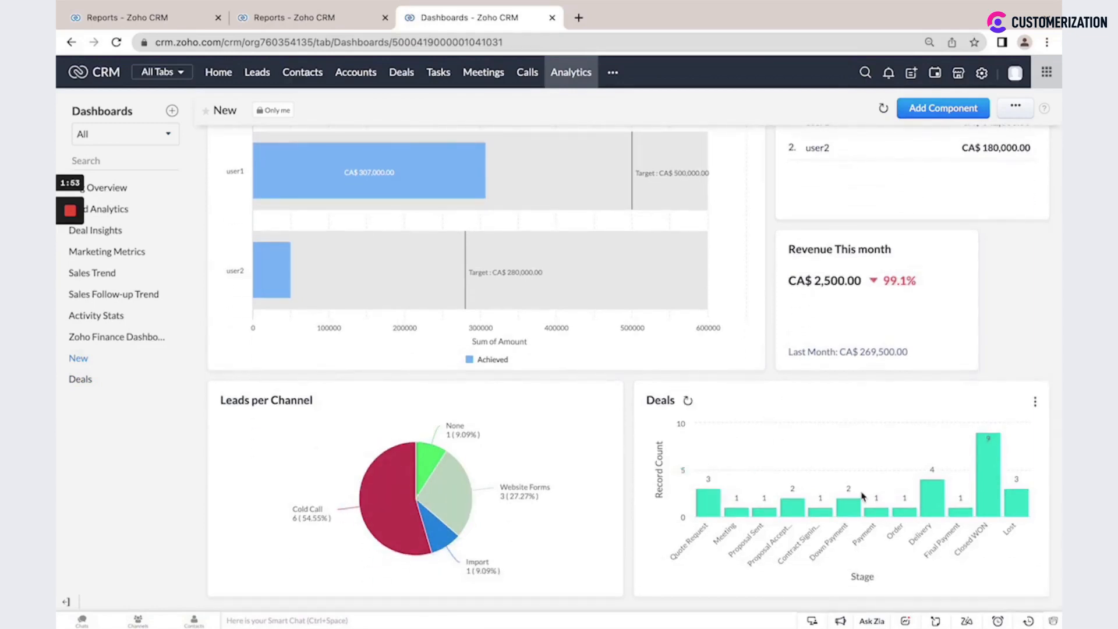